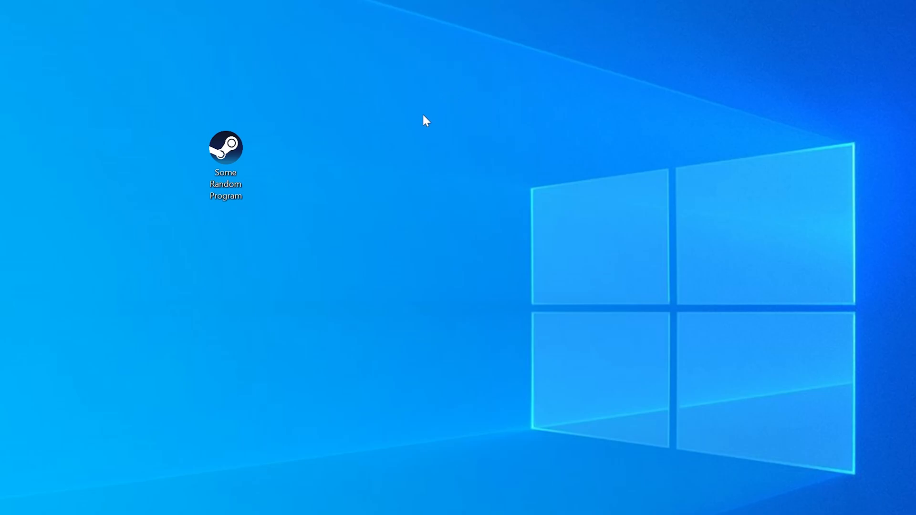
Step: Reproduce the missing isdone.dll error, then confirm the 64-bit system type in Settings > System
double_click(225, 147)
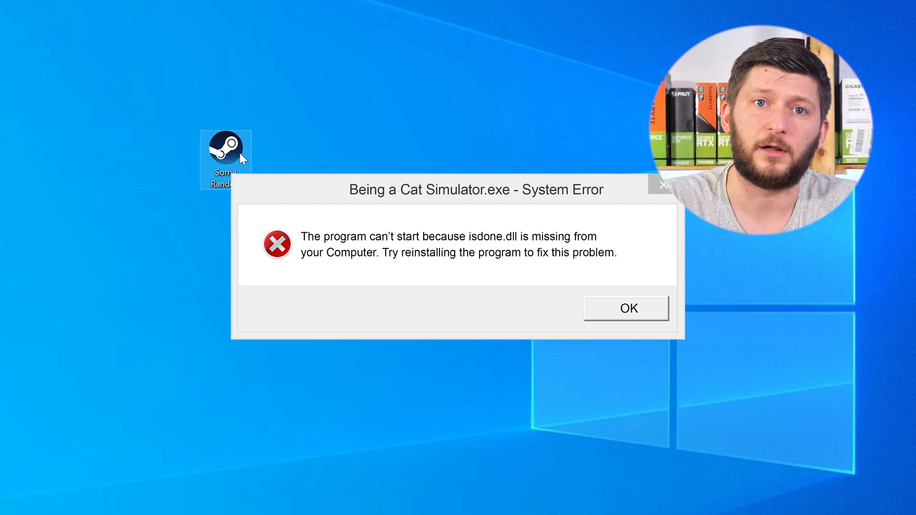
click(626, 308)
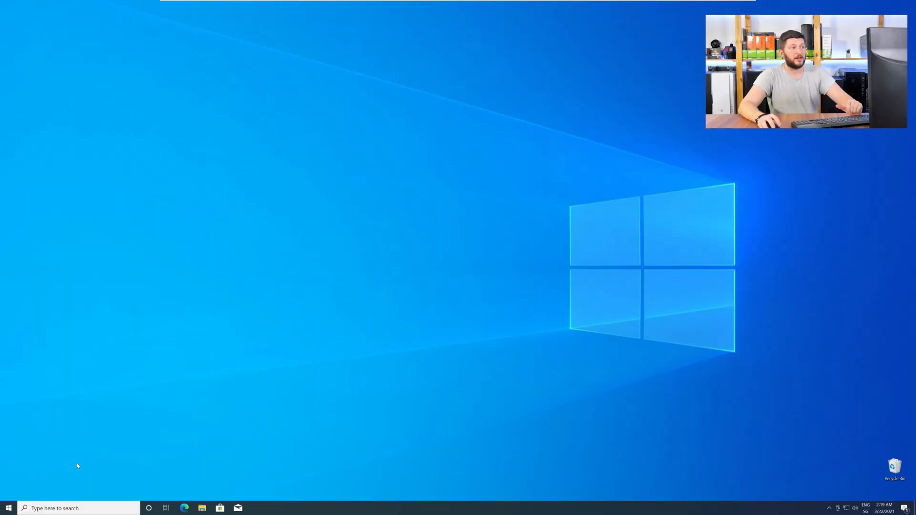
right_click(9, 508)
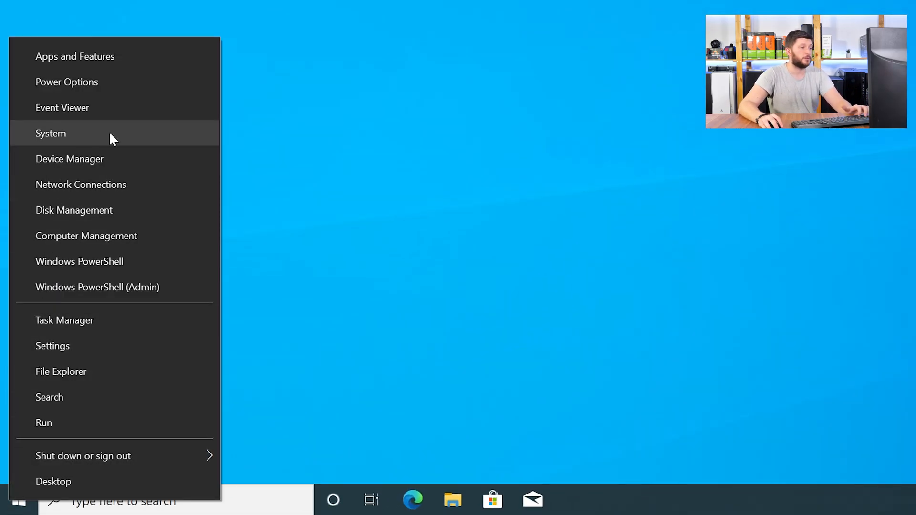
click(51, 134)
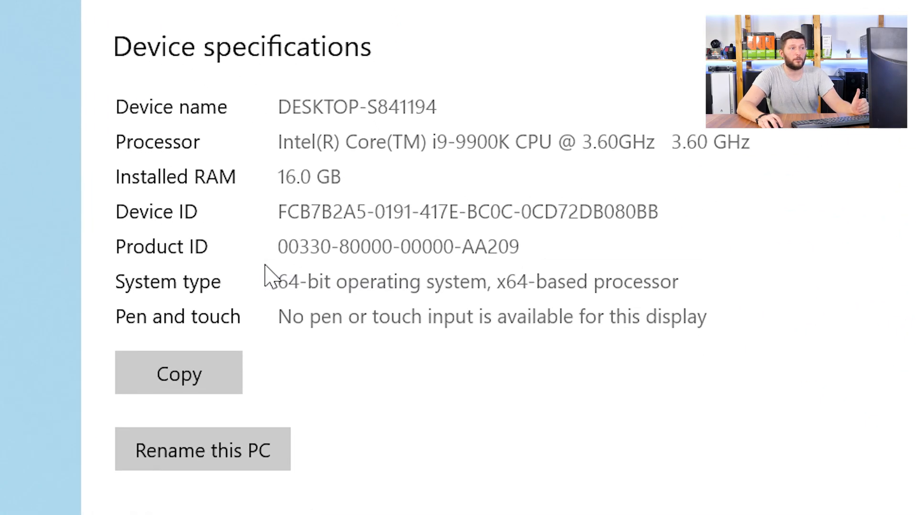
double_click(477, 281)
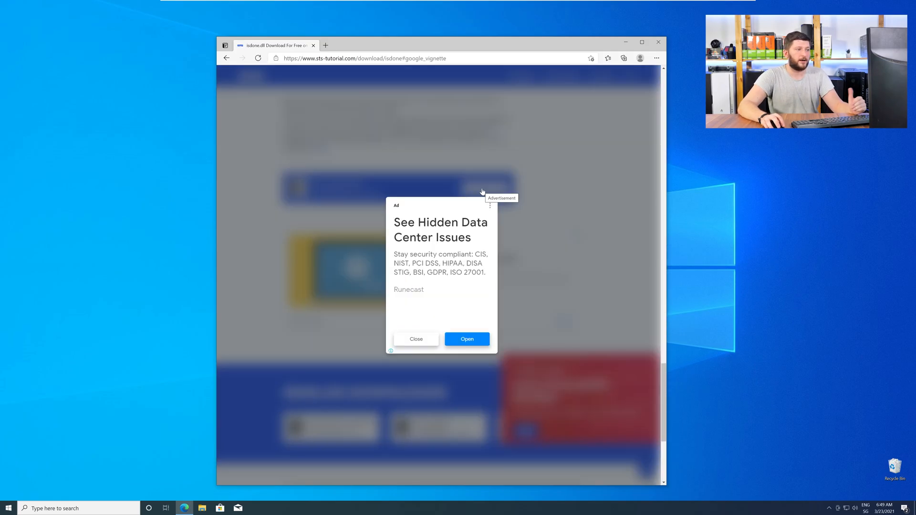
Step: Download the 32-bit isdone.dll zip in Edge and view ISDone.dll inside it
click(416, 339)
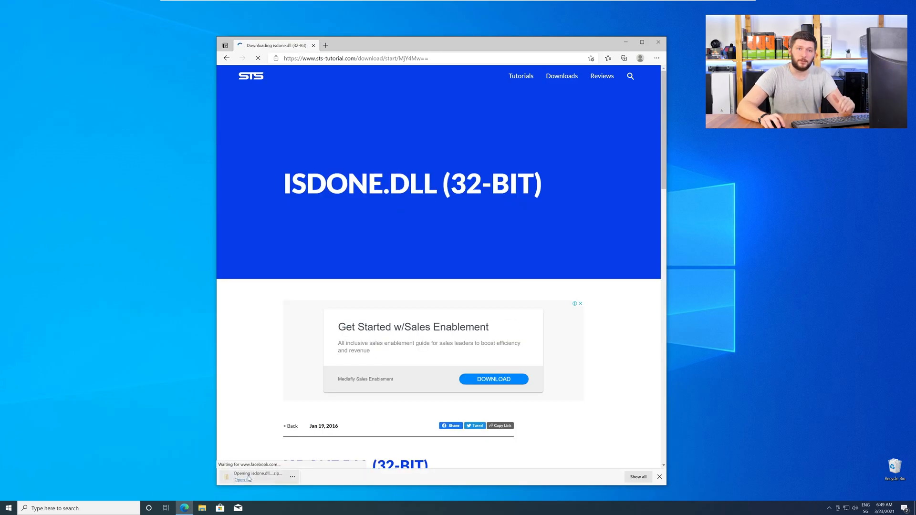
click(240, 479)
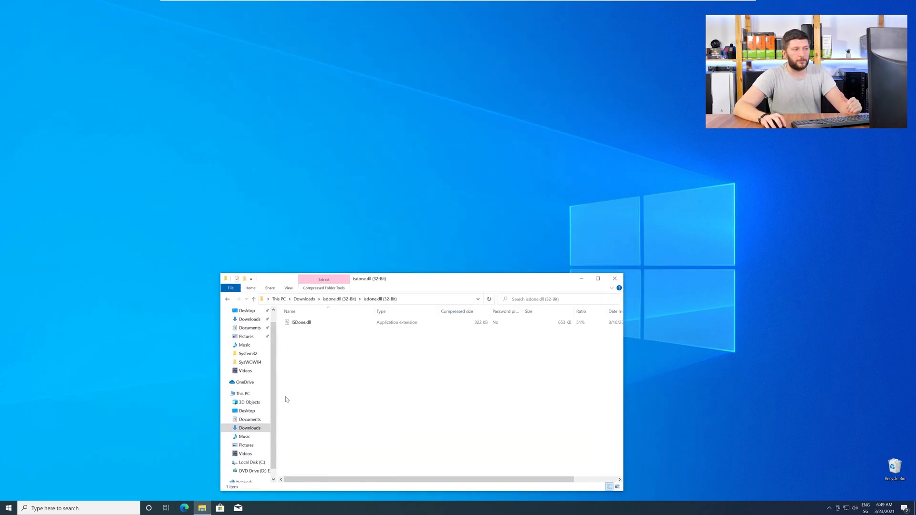
Step: Copy ISDone.dll into C:\Windows\System32 and SysWOW64 with administrator permission
click(201, 507)
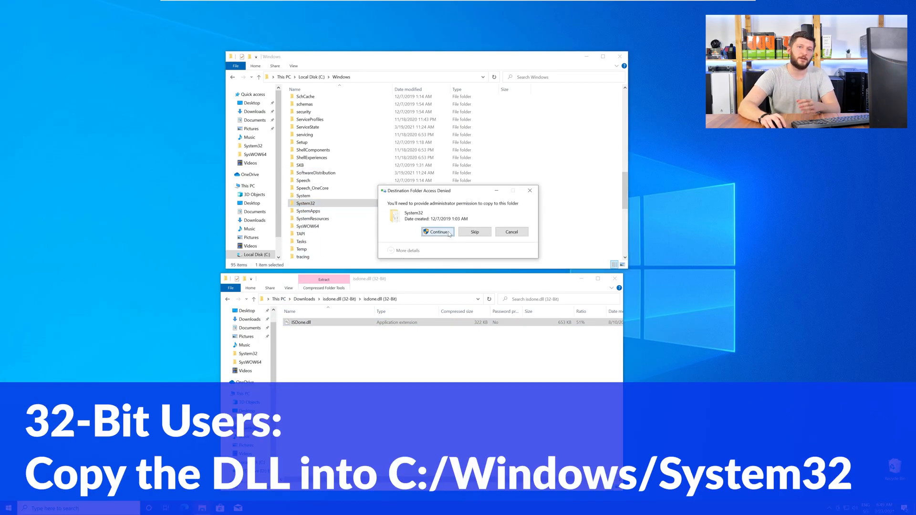
click(435, 232)
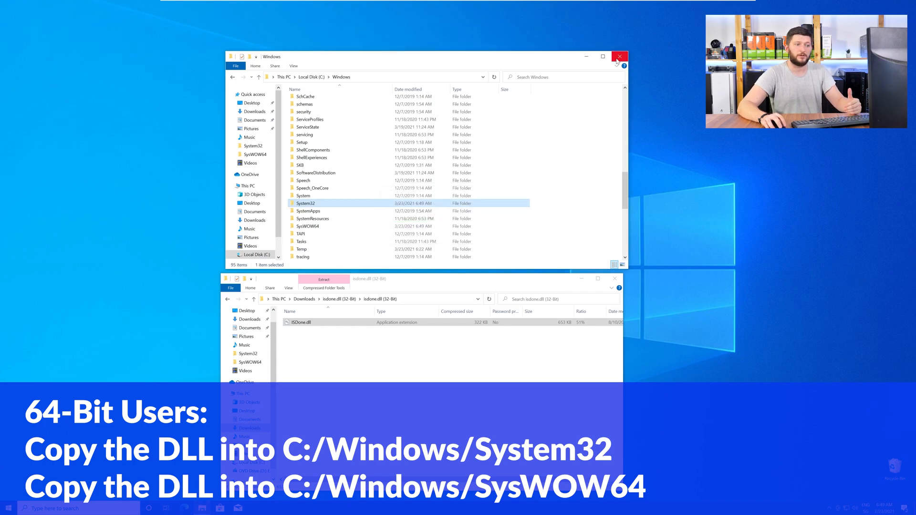
click(620, 57)
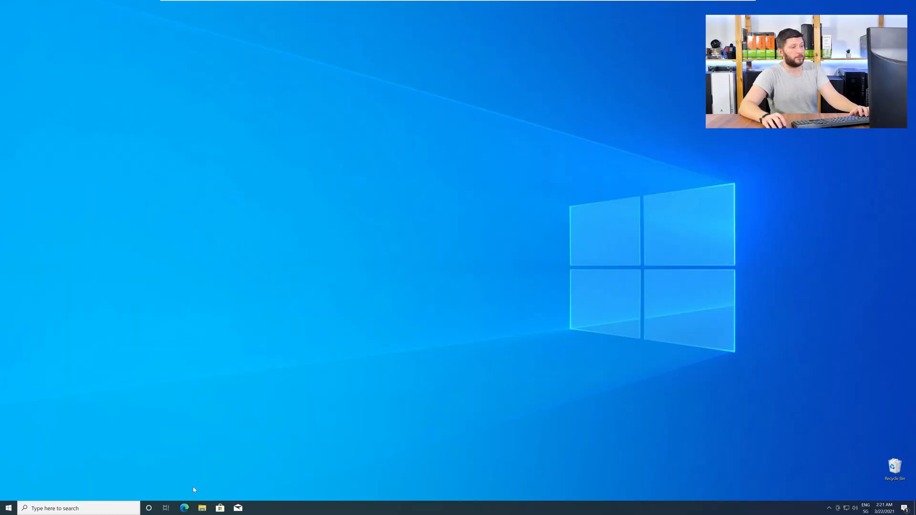
Step: Download vc_redist.x64.exe in Edge and launch its installer to the license terms
click(184, 508)
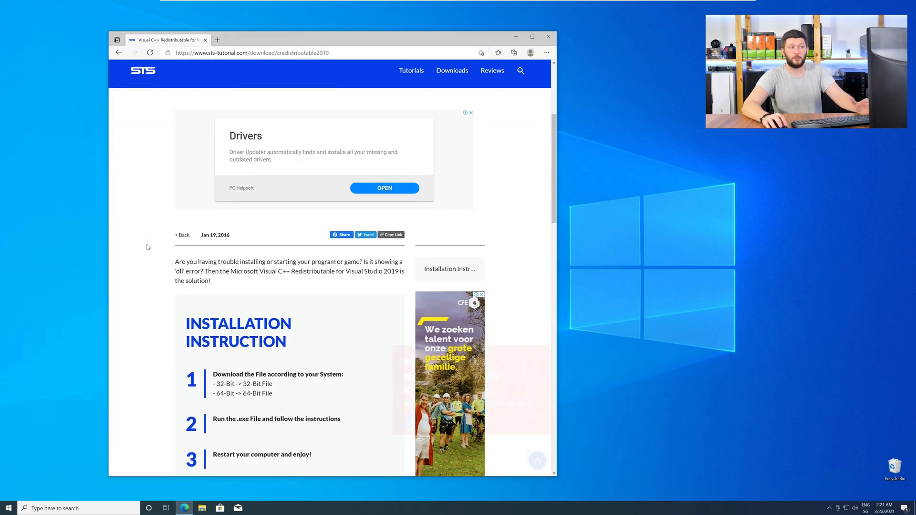
scroll(down, 3)
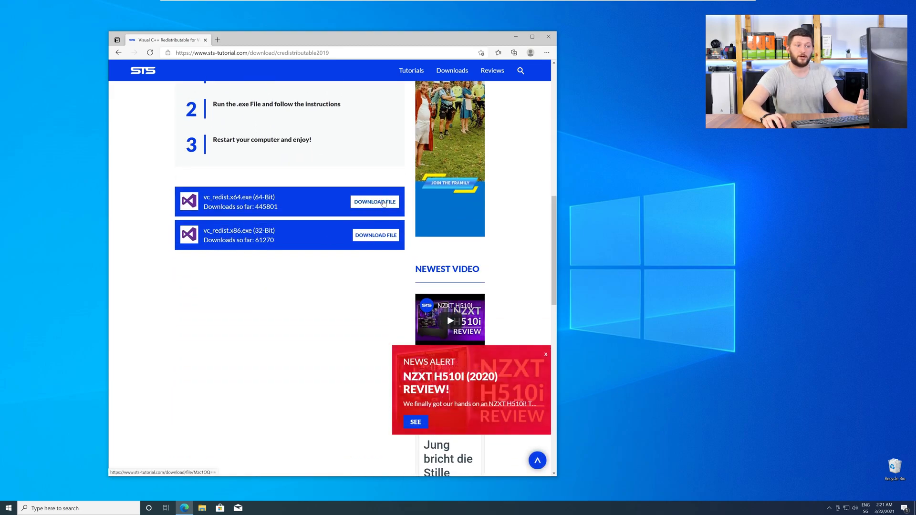
click(374, 201)
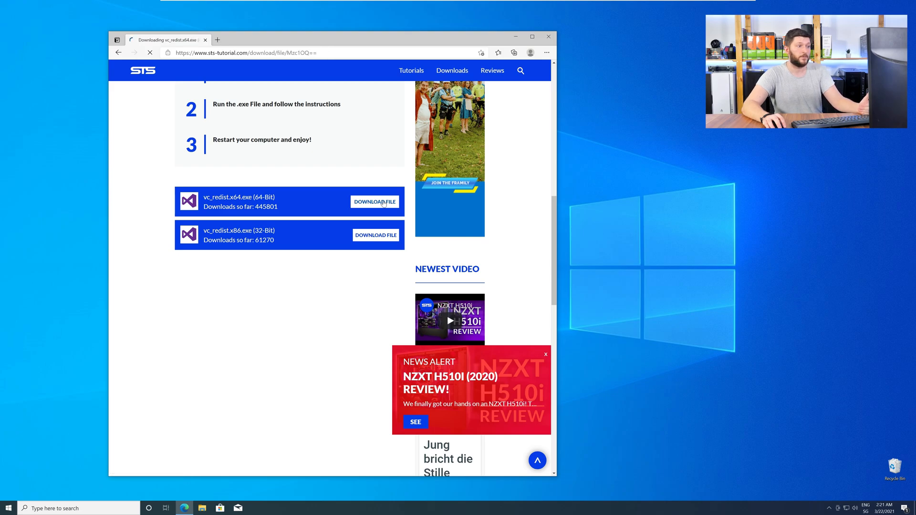
click(374, 201)
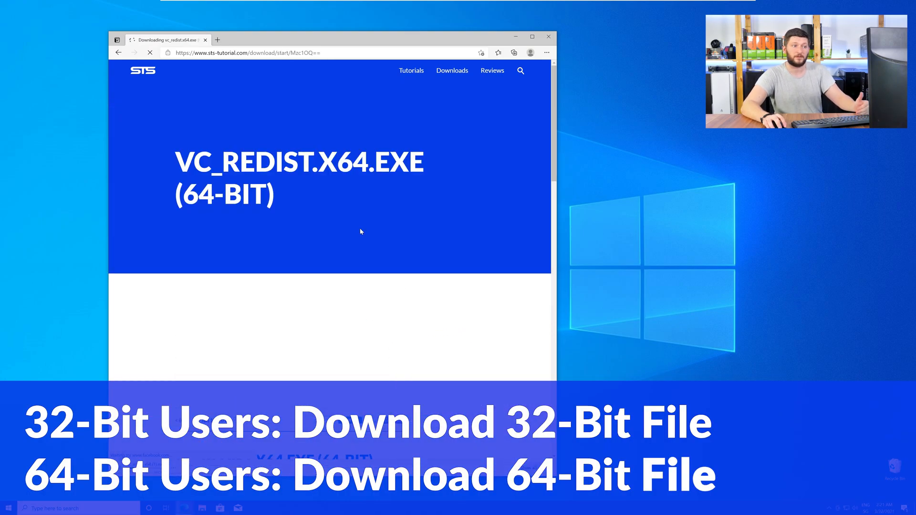
scroll(down, 3)
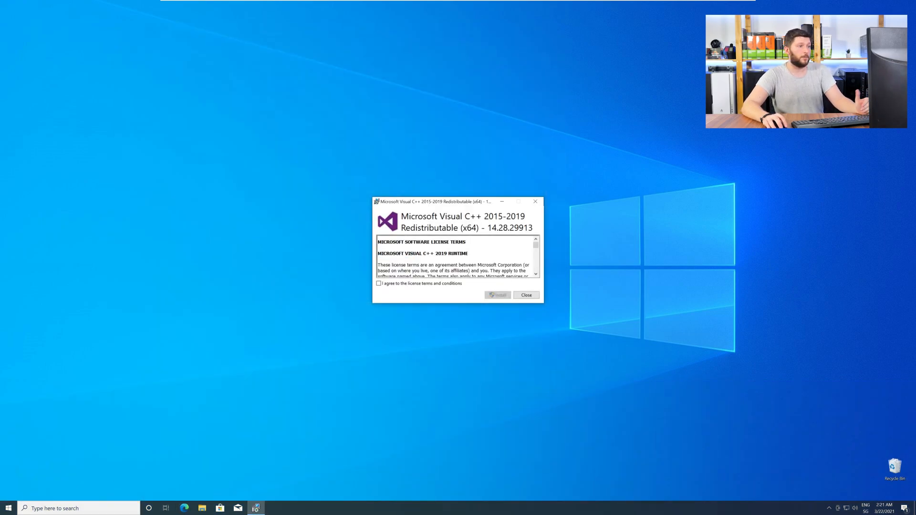
Step: Accept the license, install the Visual C++ 2015-2019 x64 Redistributable, and close setup
click(379, 283)
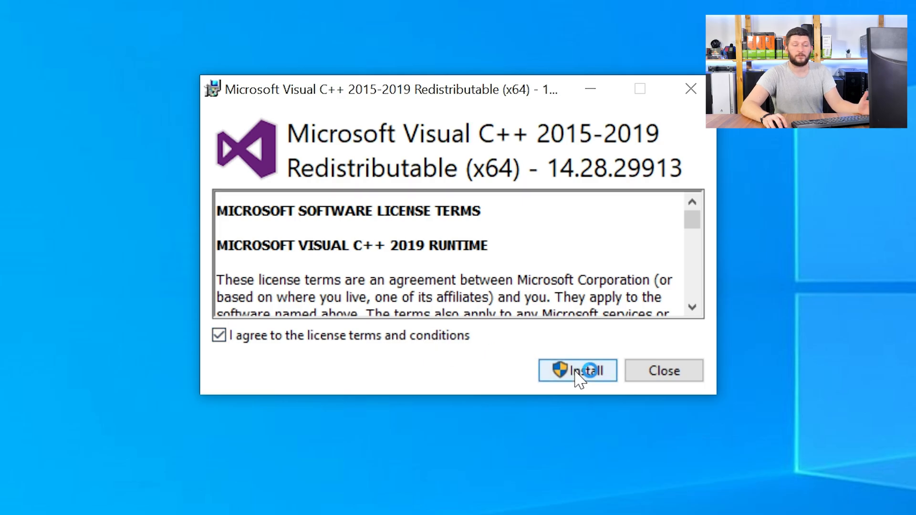
click(577, 370)
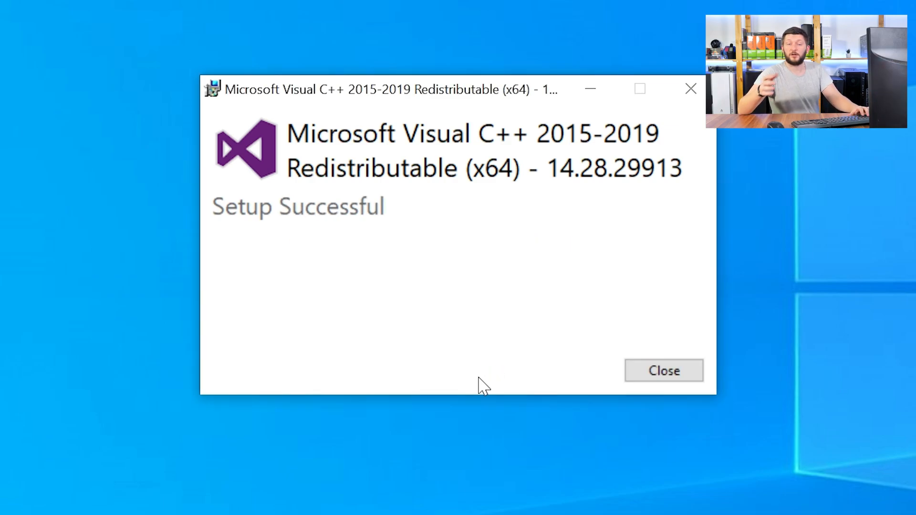
click(663, 371)
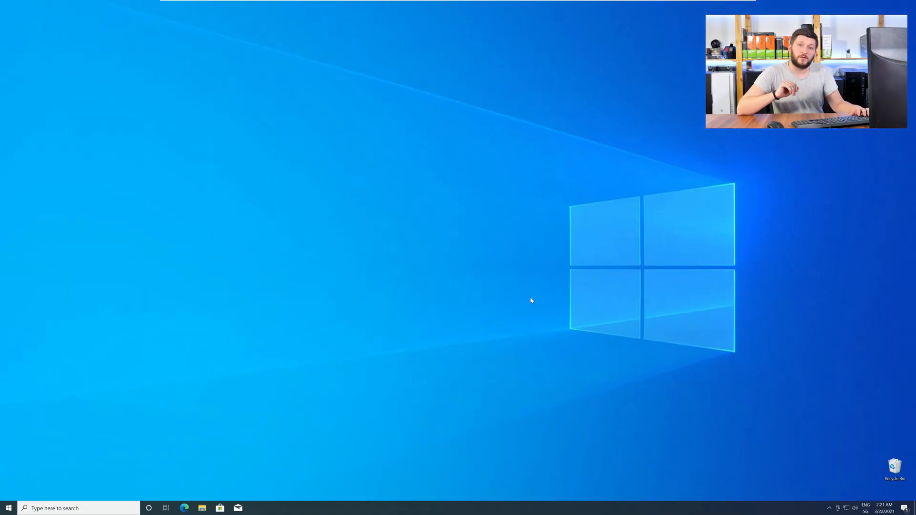